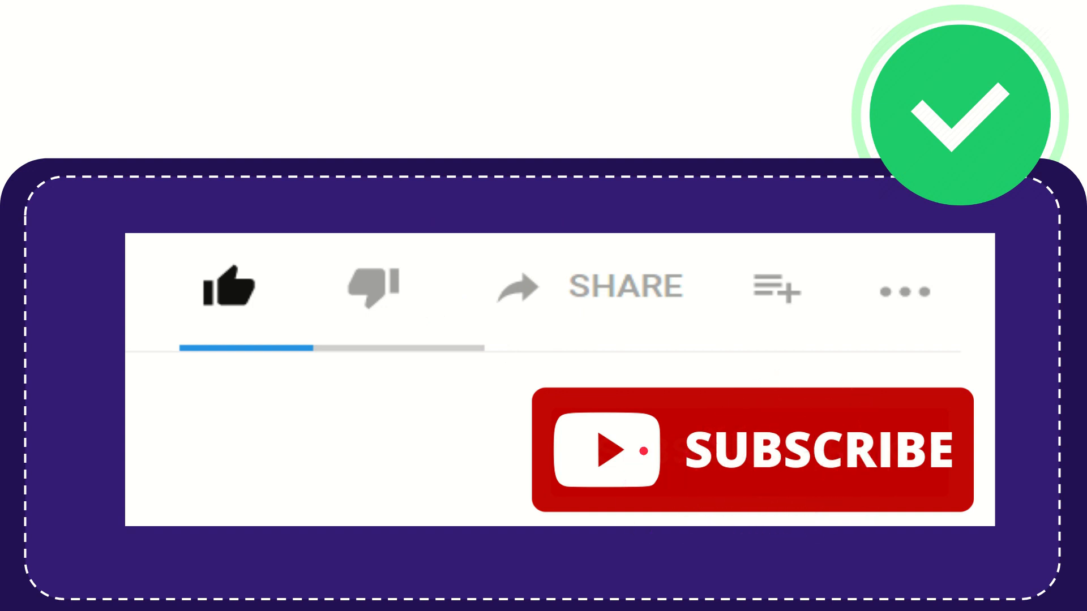
pyautogui.click(230, 293)
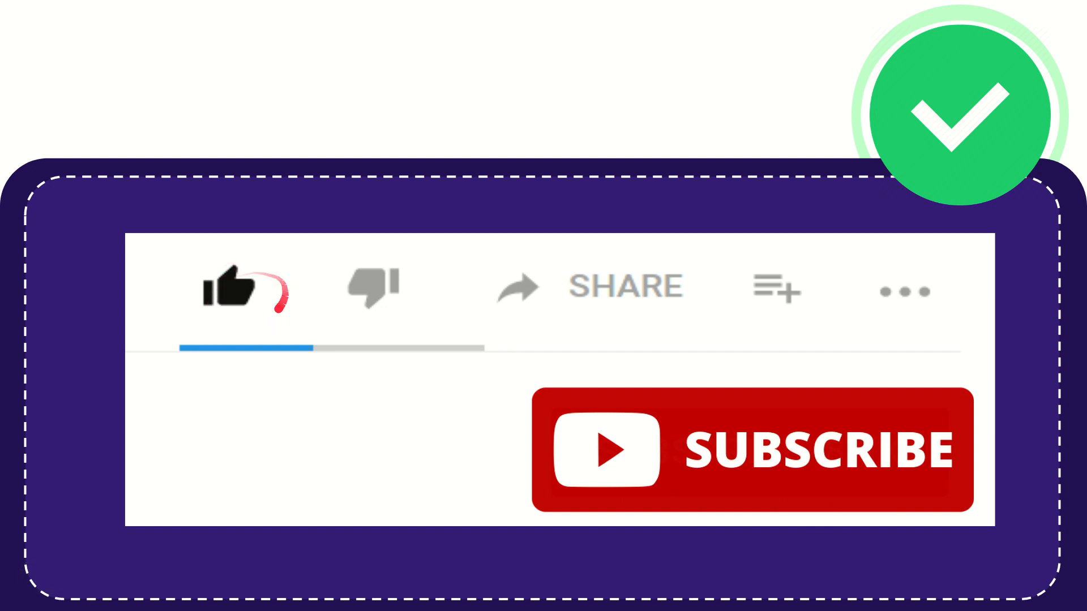
pyautogui.click(366, 289)
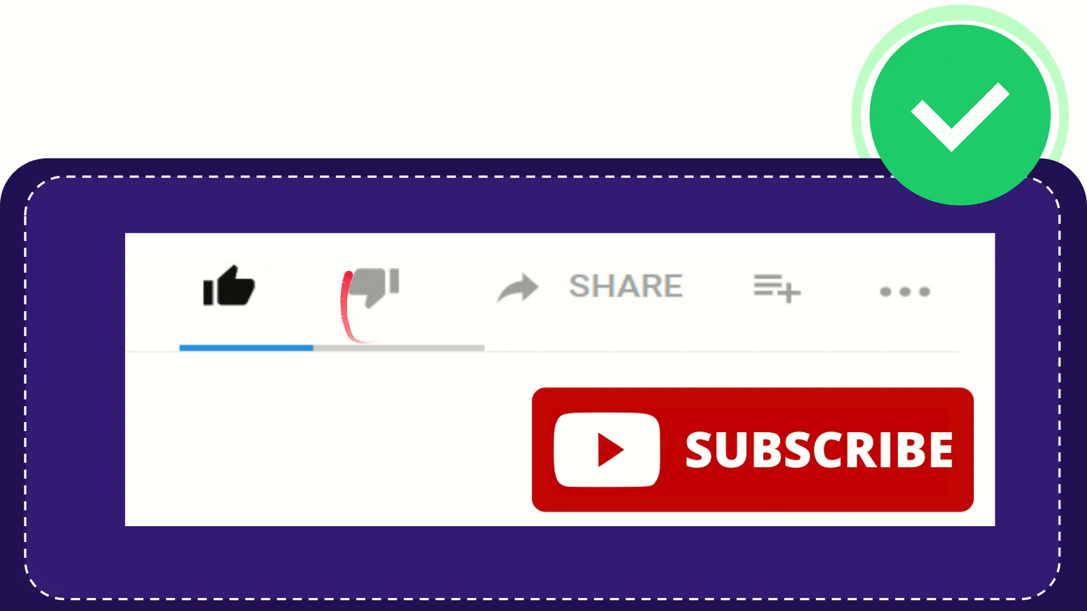